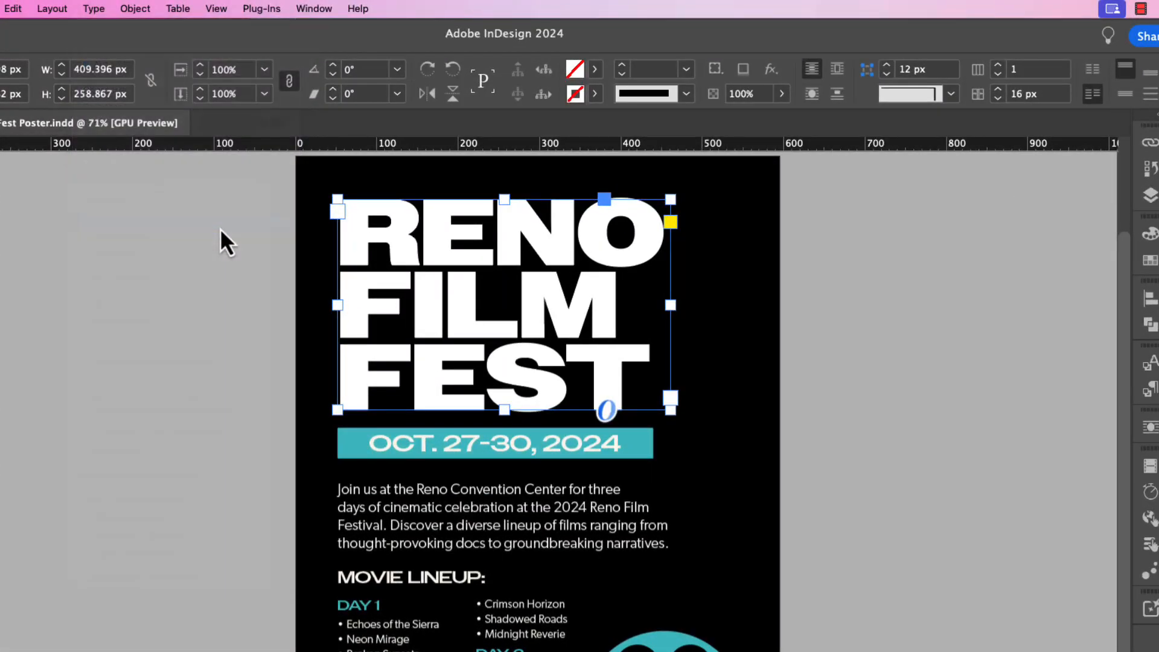
Step: Convert the RENO FILM FEST title frame into outline shapes and reselect the outlined title
click(134, 8)
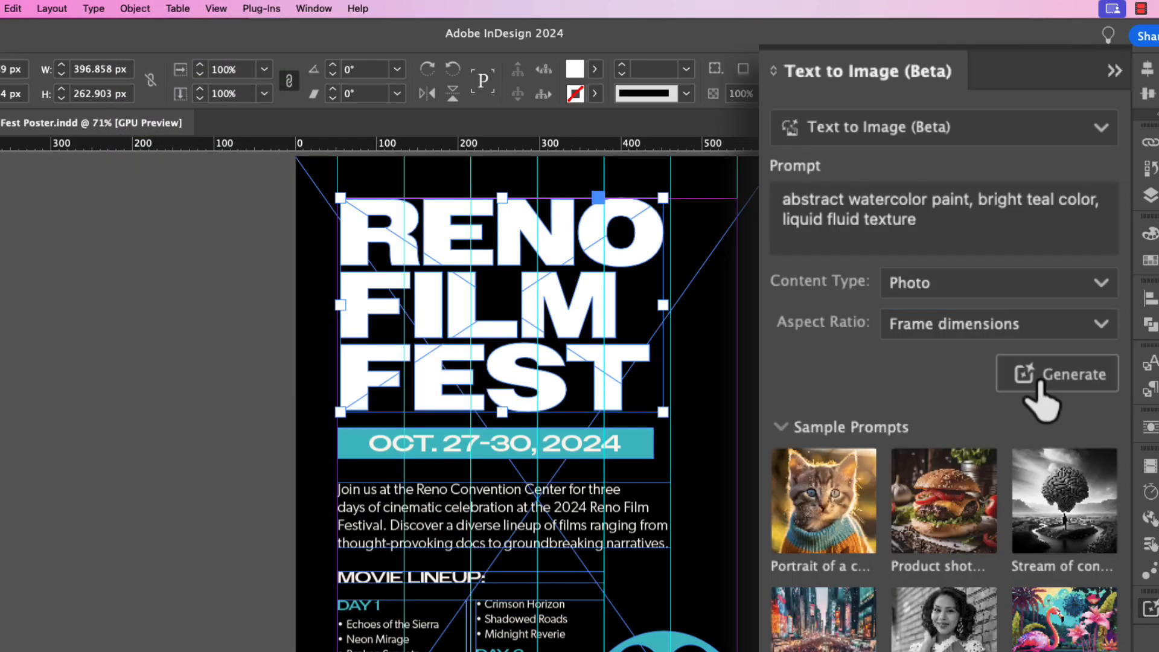
click(1057, 373)
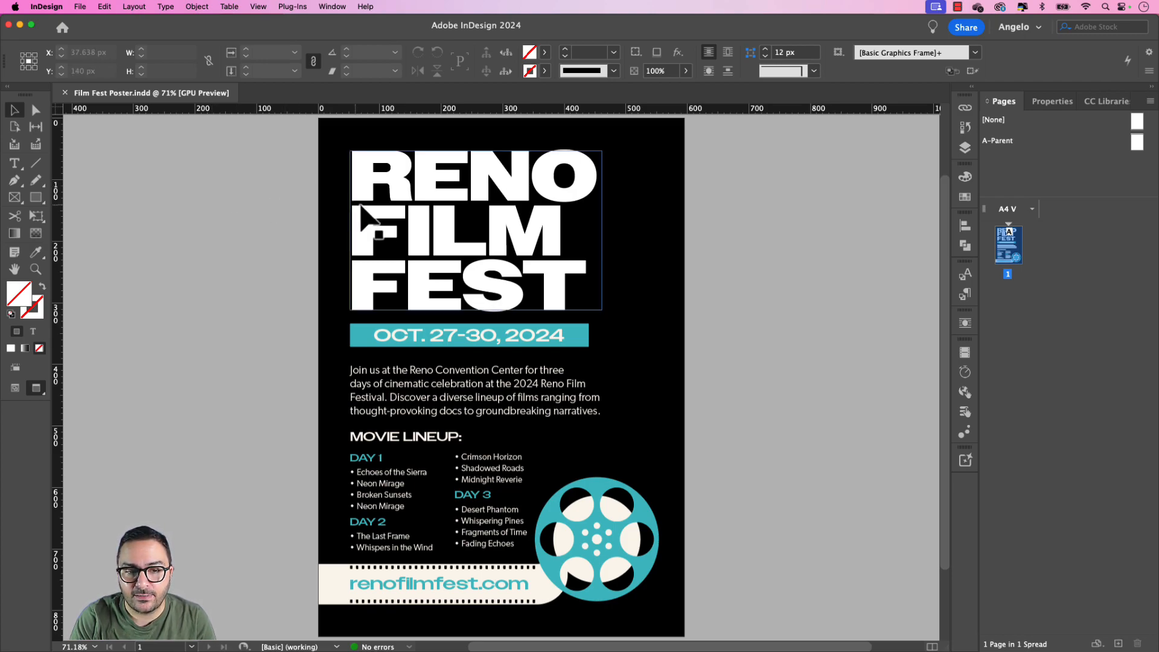
click(474, 230)
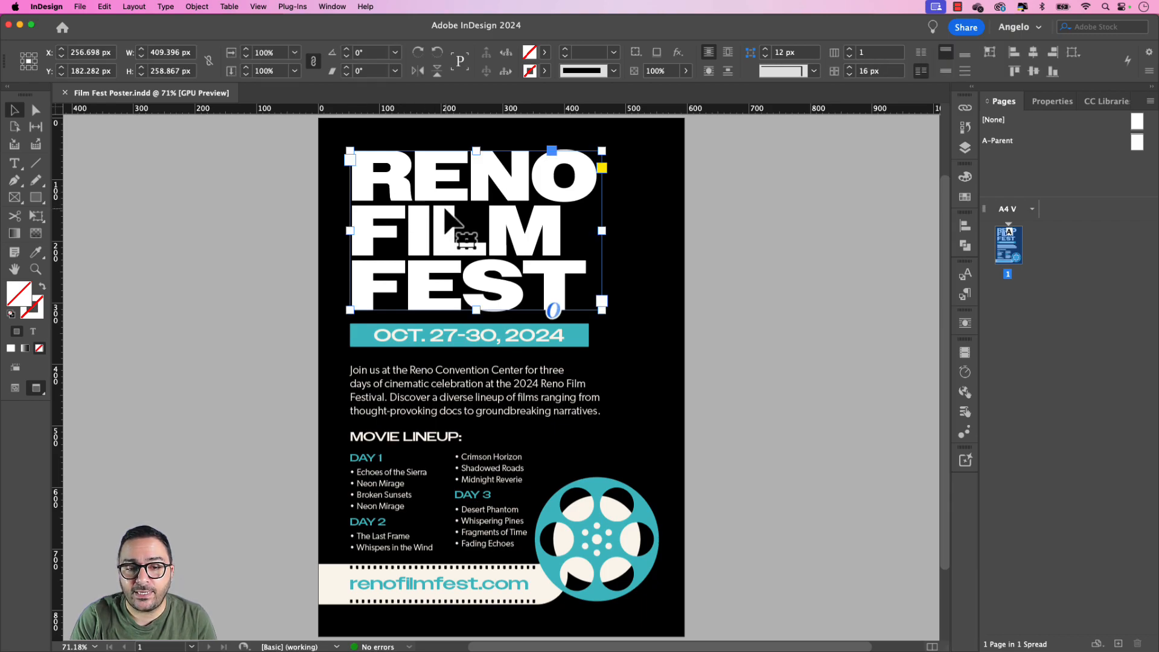
click(165, 6)
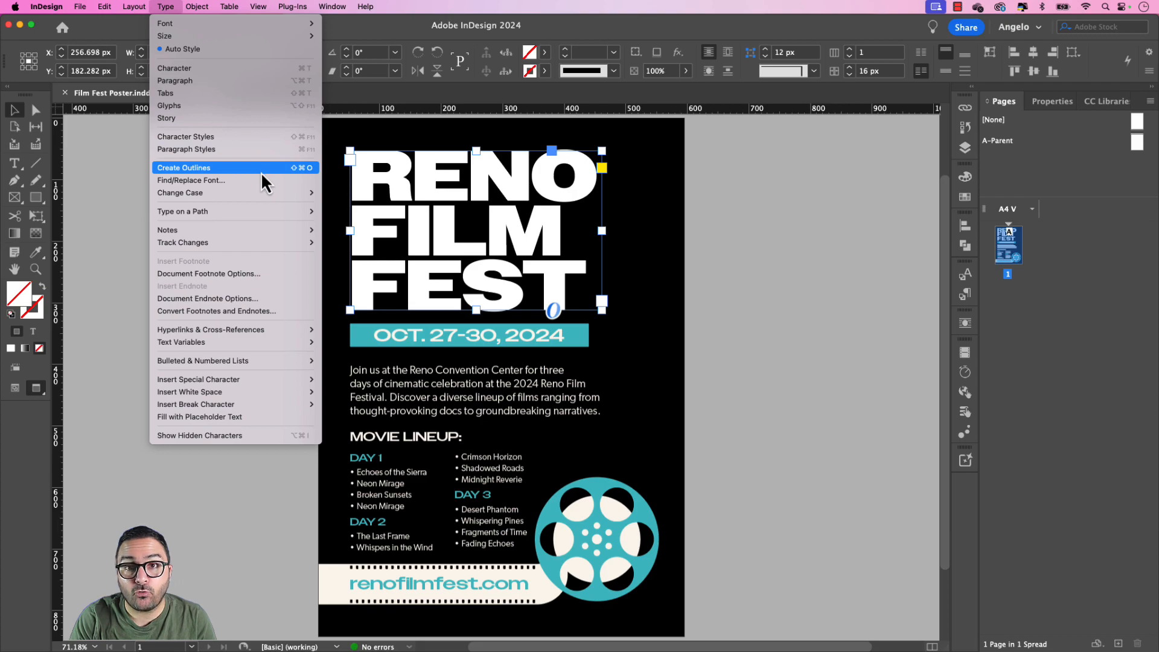
click(184, 167)
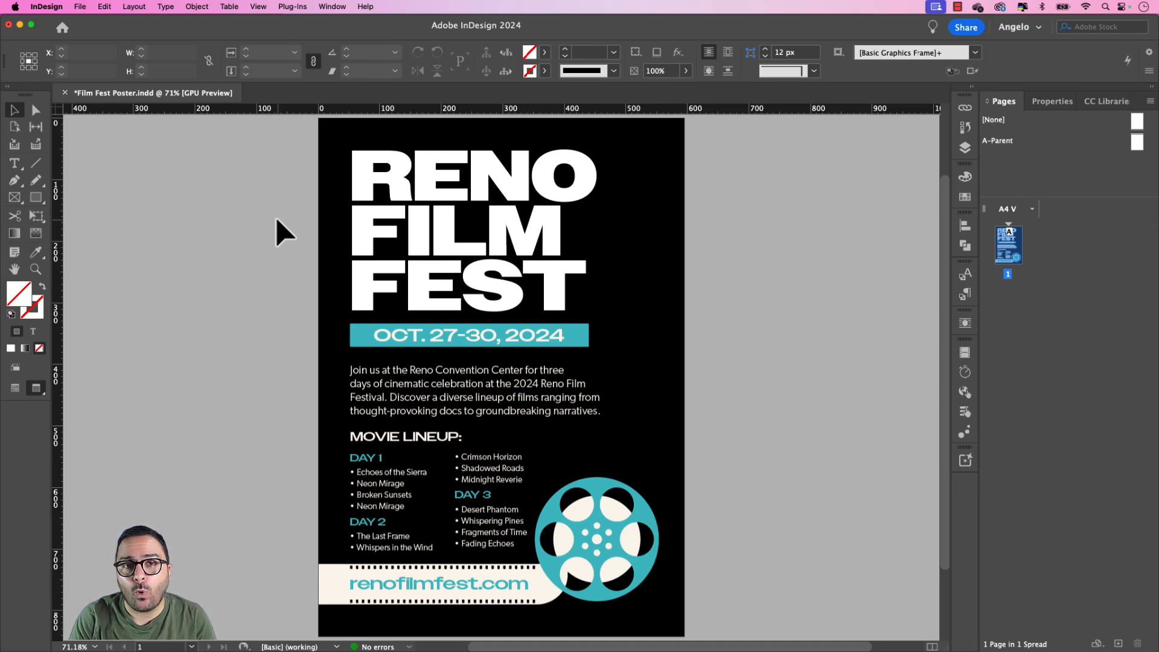
click(473, 229)
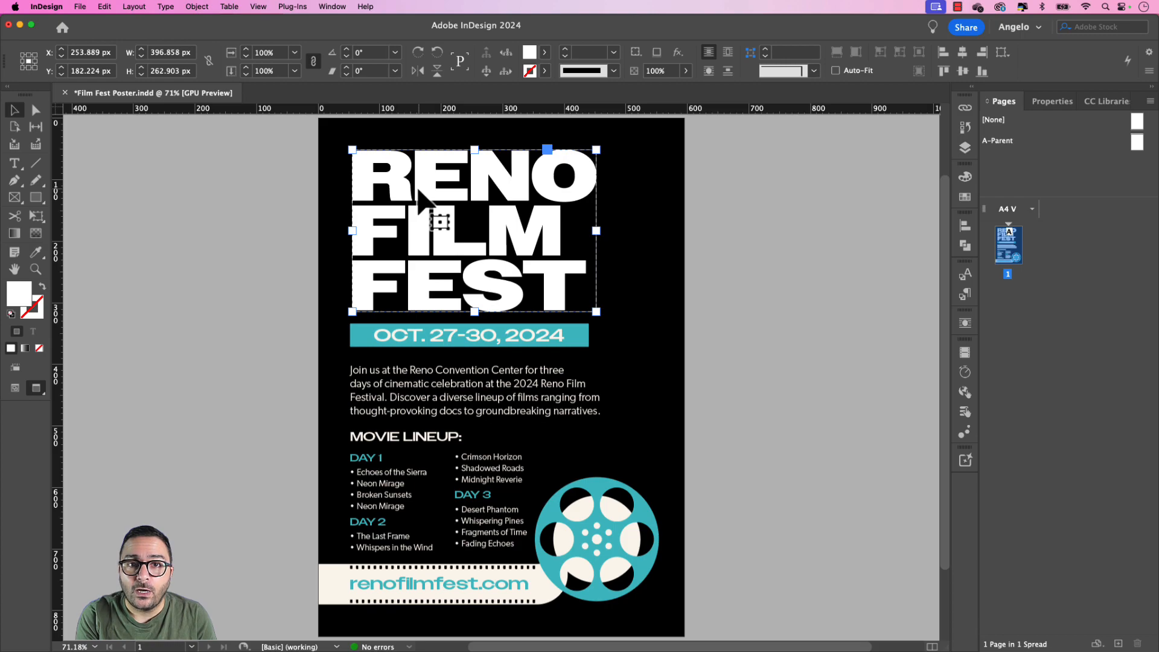
Step: Ungroup the outlined title and select the individual letter outlines to show their anchor points
key(shift+cmd+g)
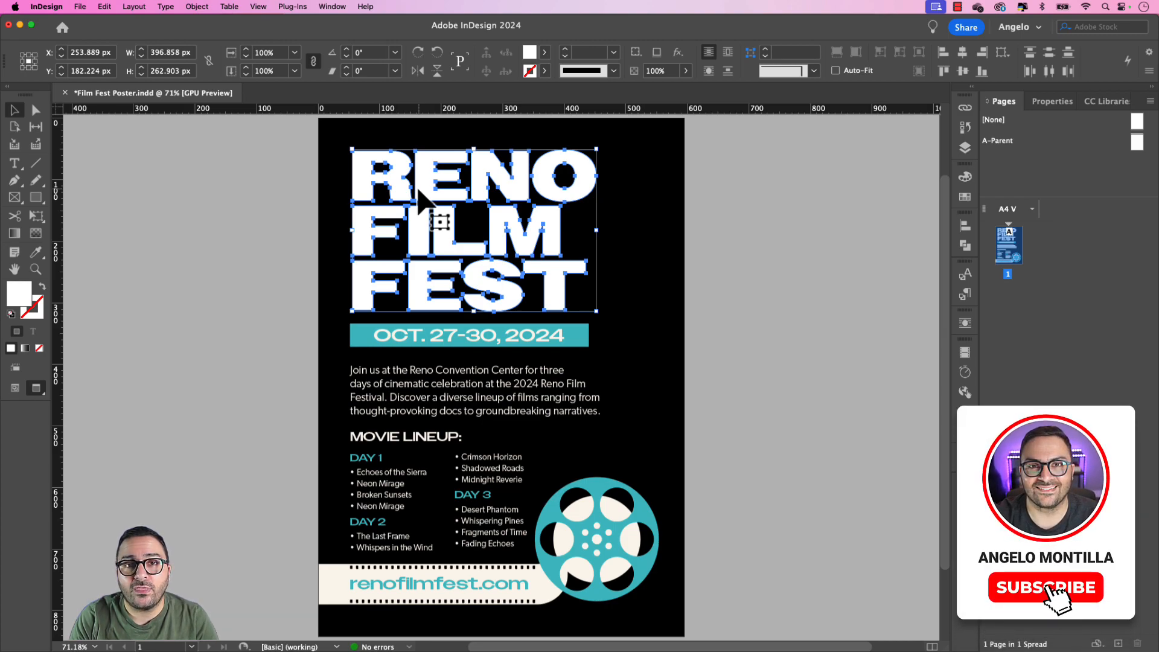
click(1046, 587)
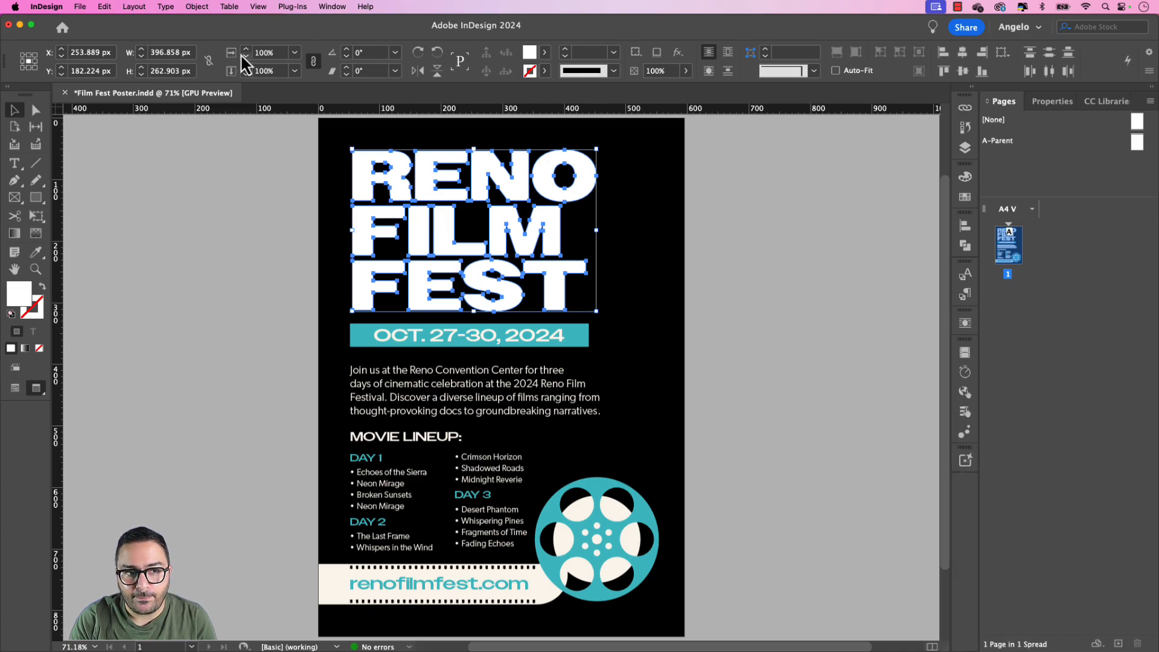
Step: Combine the outlined letters into one compound path and set its content to Graphic
click(197, 7)
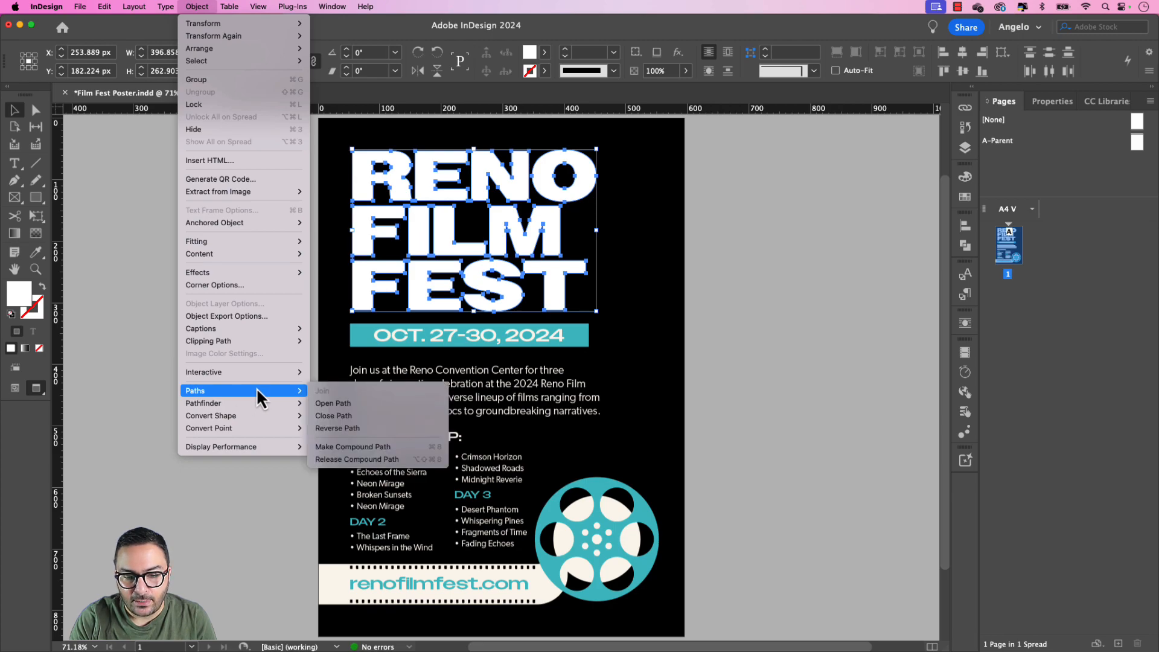
mouse_move(384, 447)
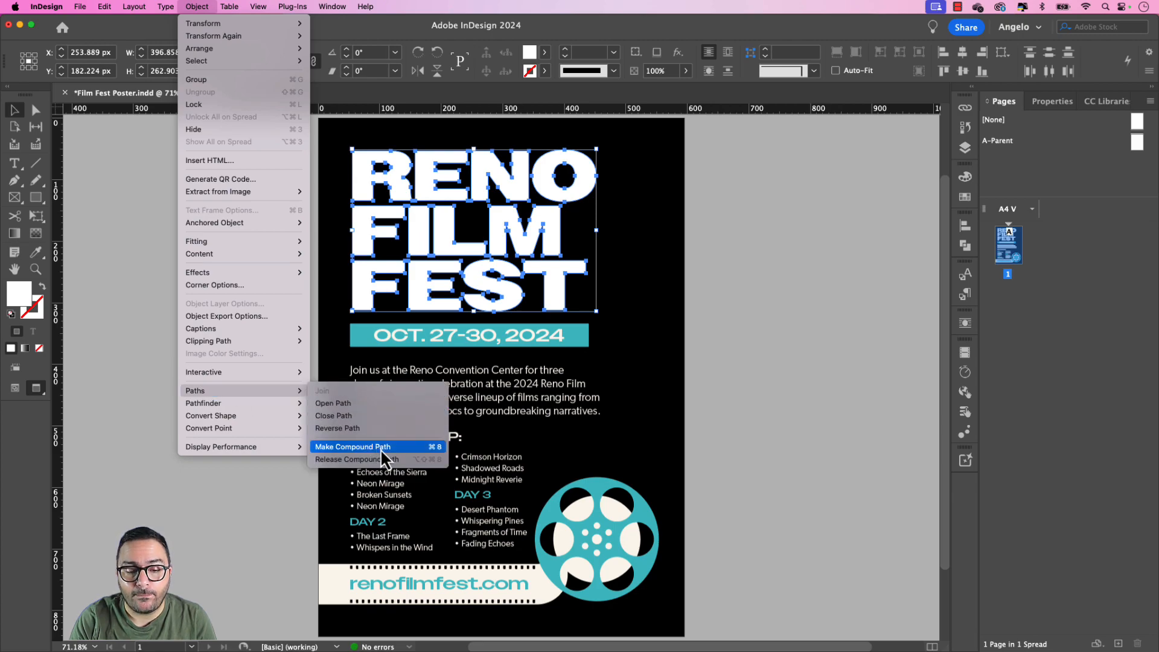
click(353, 447)
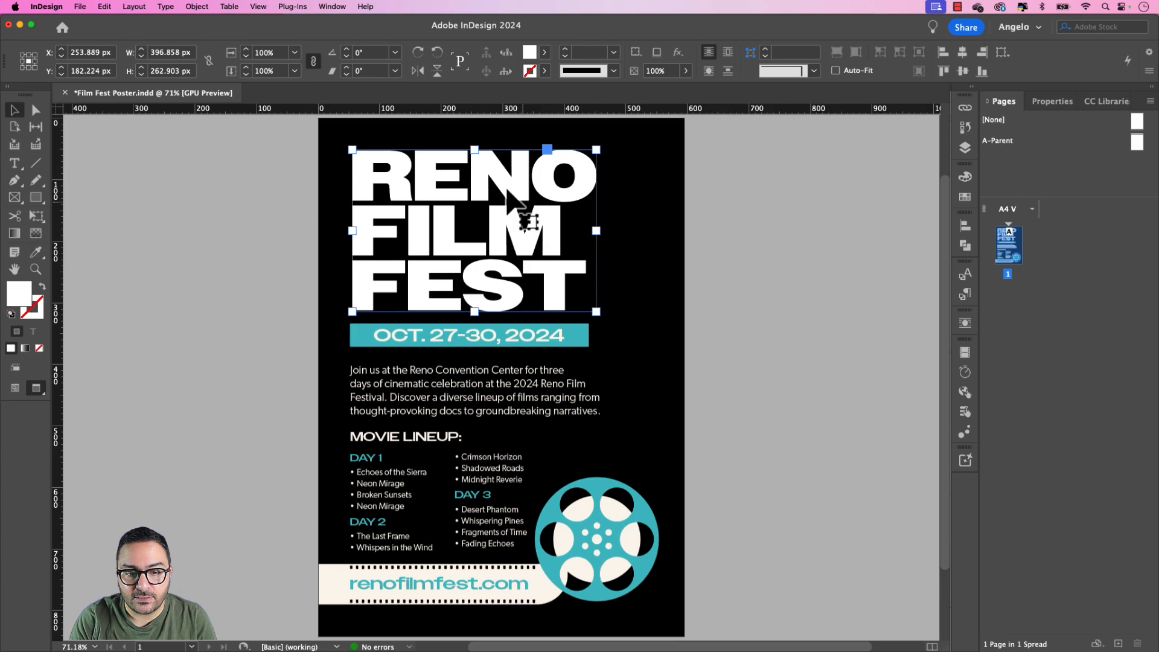
mouse_move(414, 222)
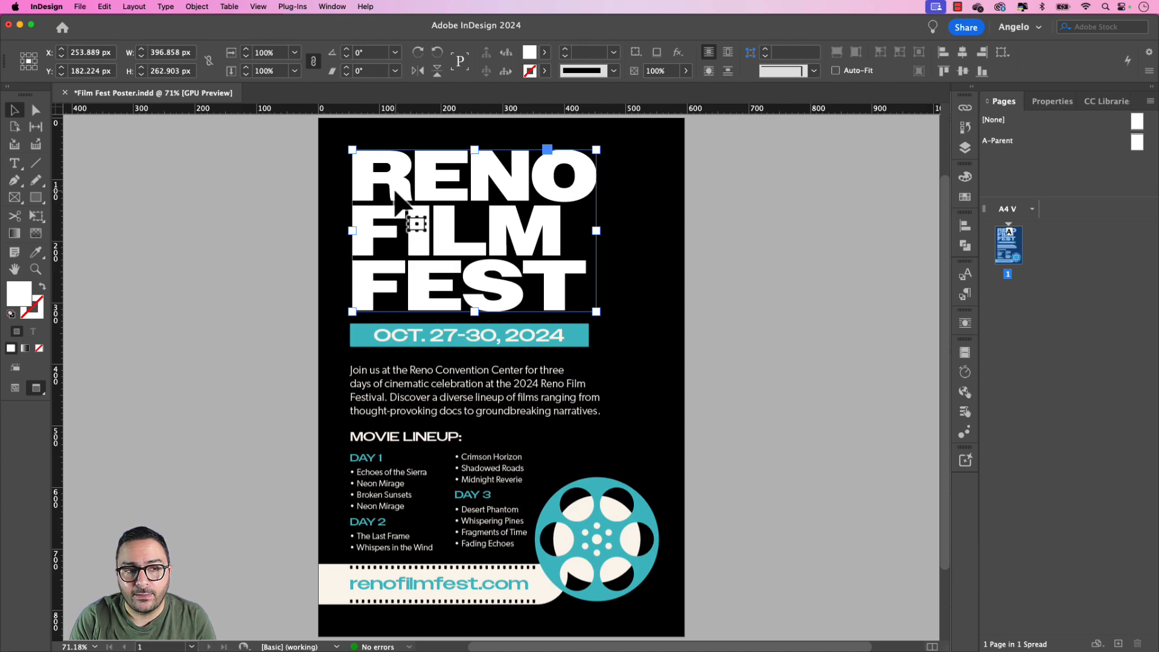
mouse_move(244, 60)
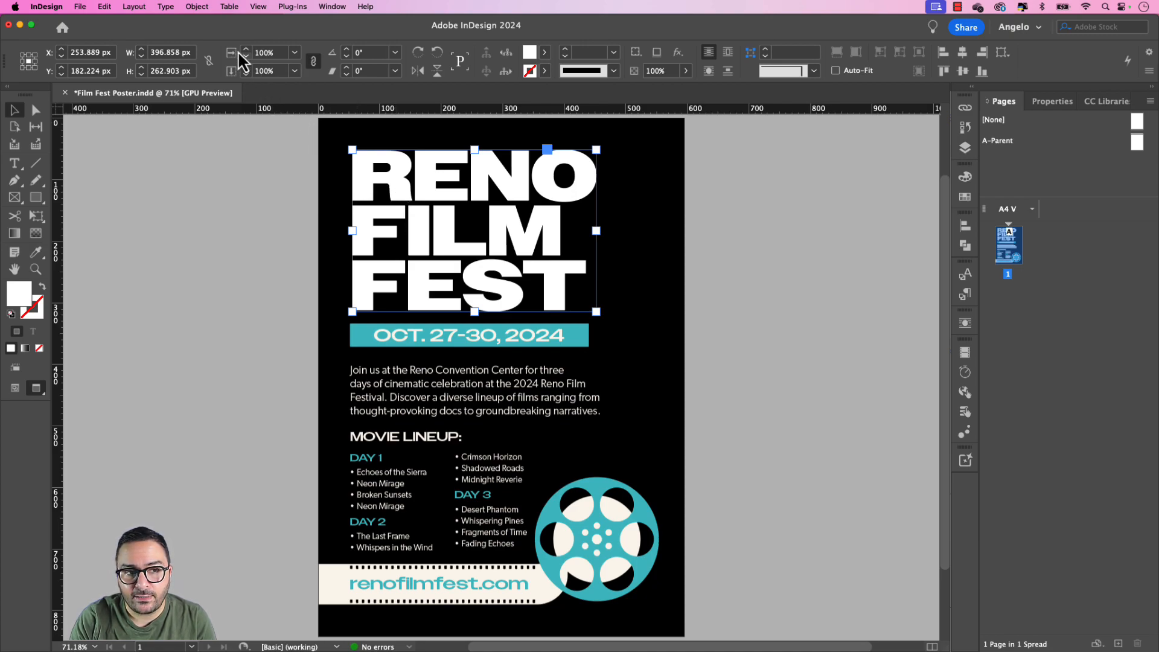
click(197, 7)
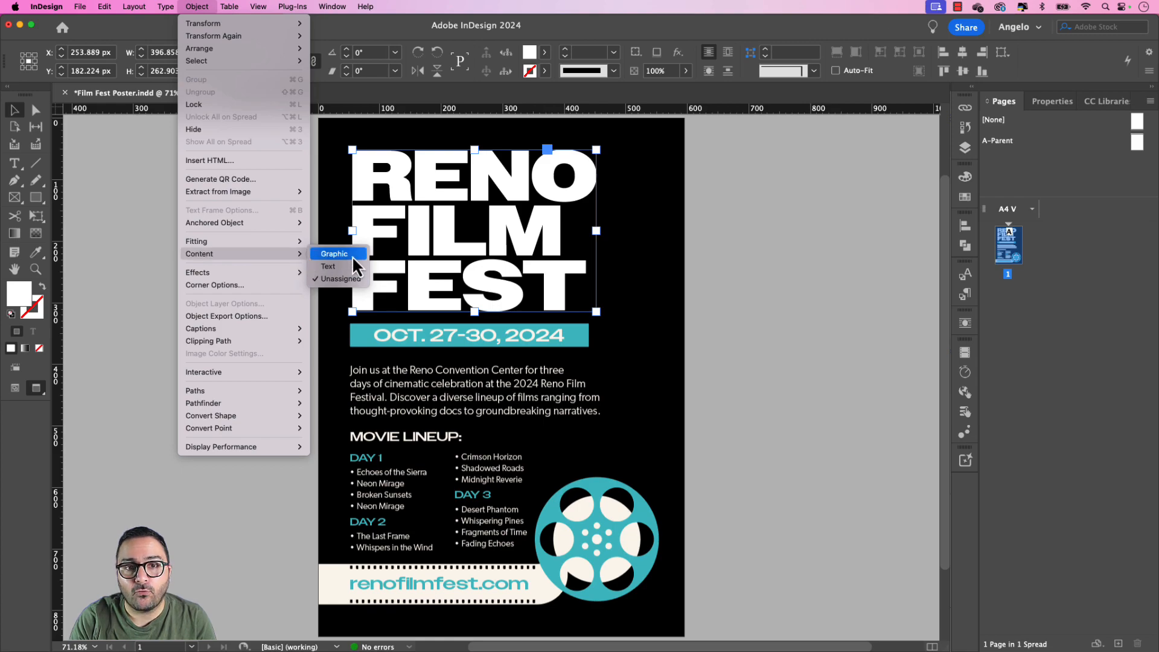
click(334, 254)
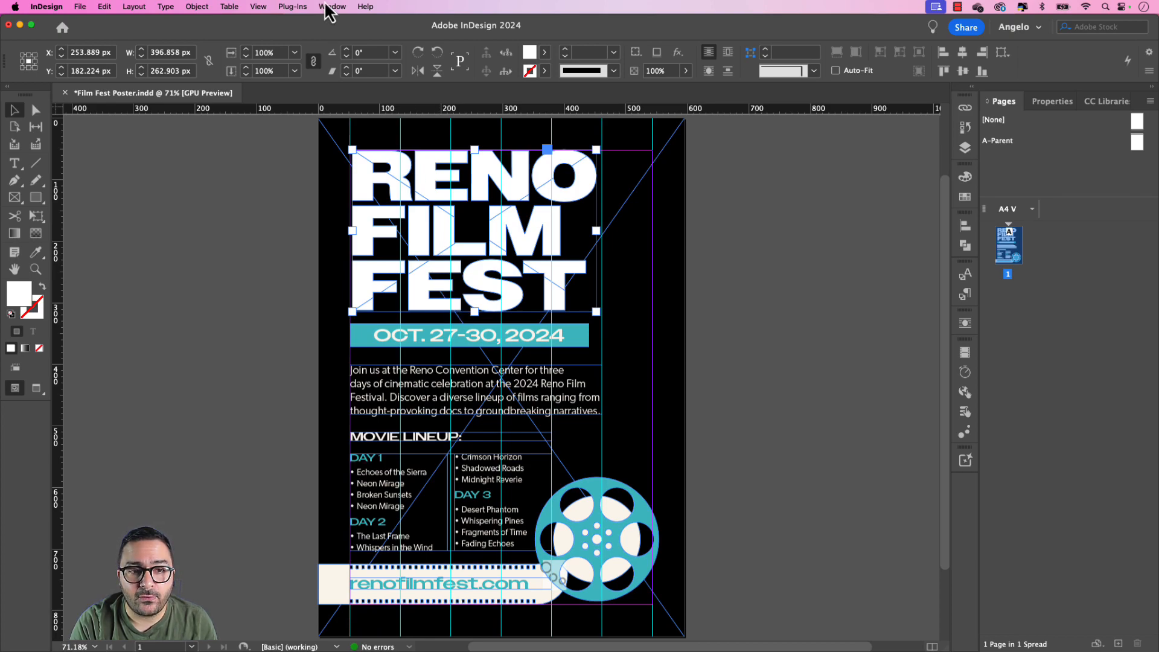
Step: Open the Text to Image (Beta) panel and enter a bright teal watercolor liquid-texture prompt
click(332, 7)
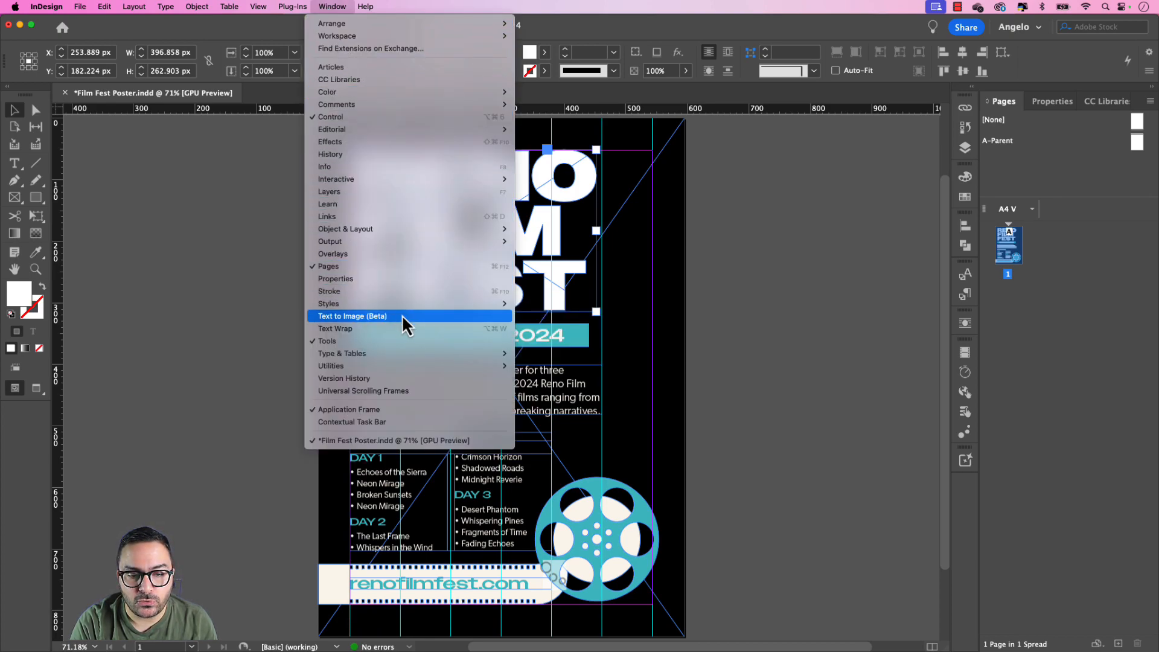
click(353, 316)
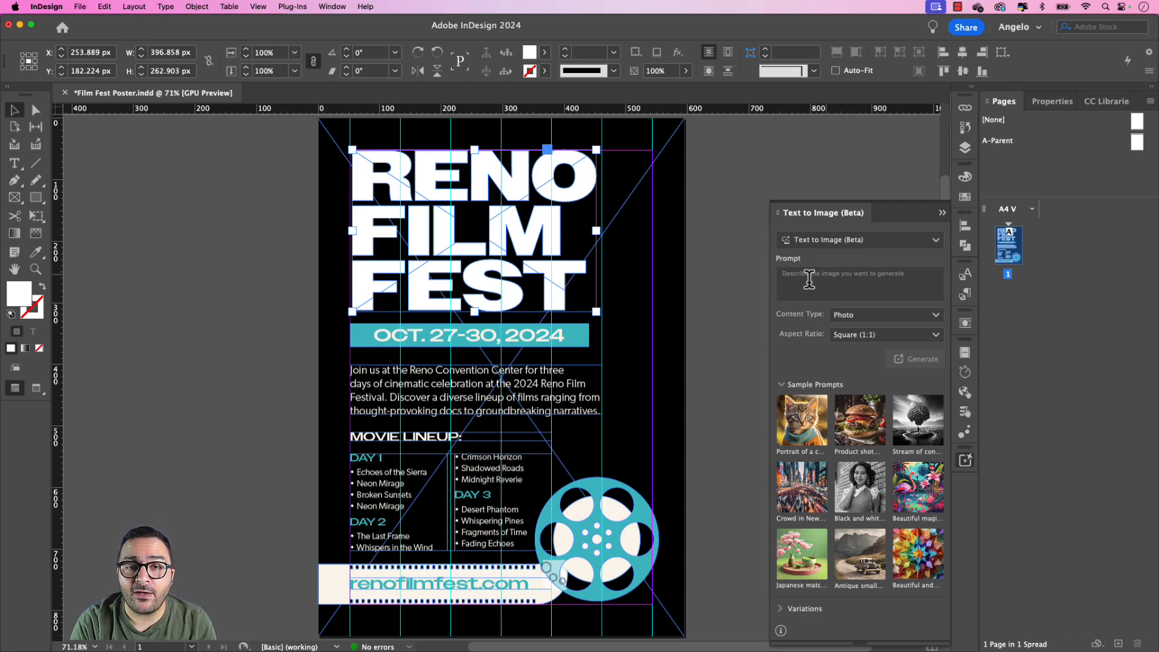
click(860, 283)
text(abstract watercolor paint, bright teal color, liquid fluid texture)
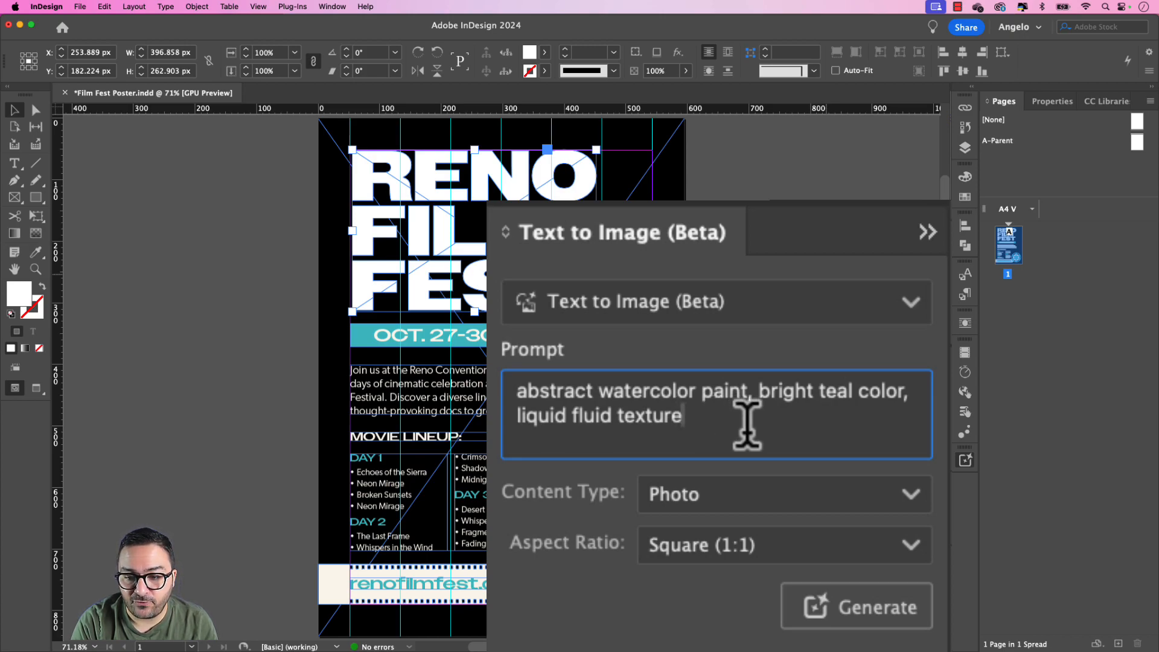
mouse_move(584, 532)
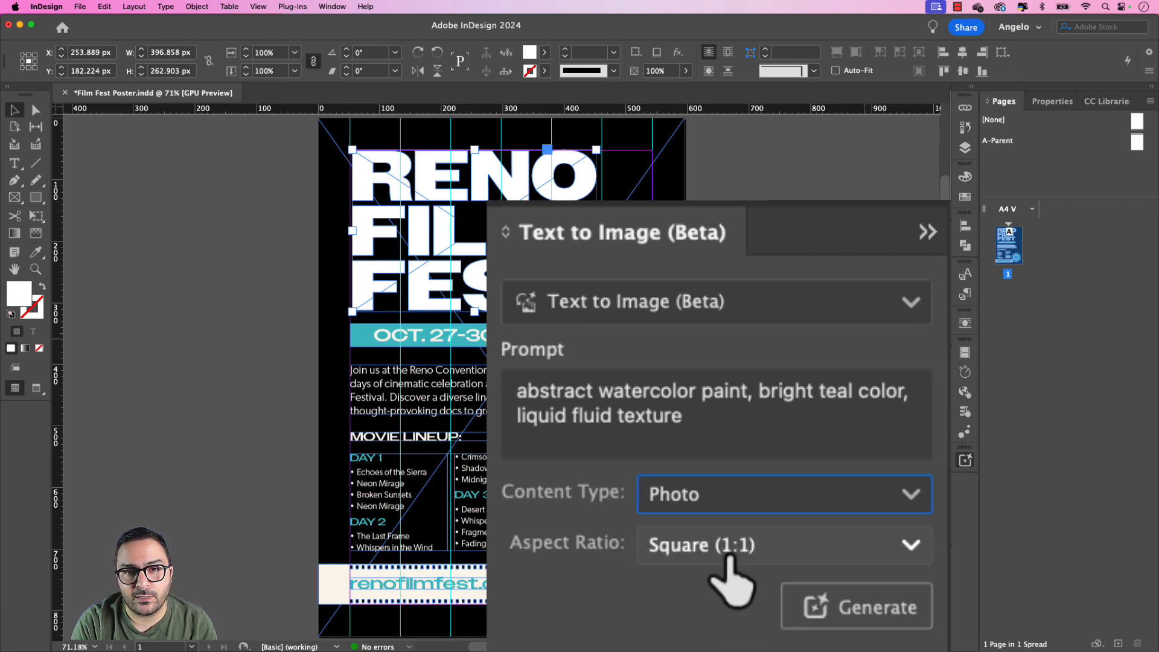
mouse_move(647, 606)
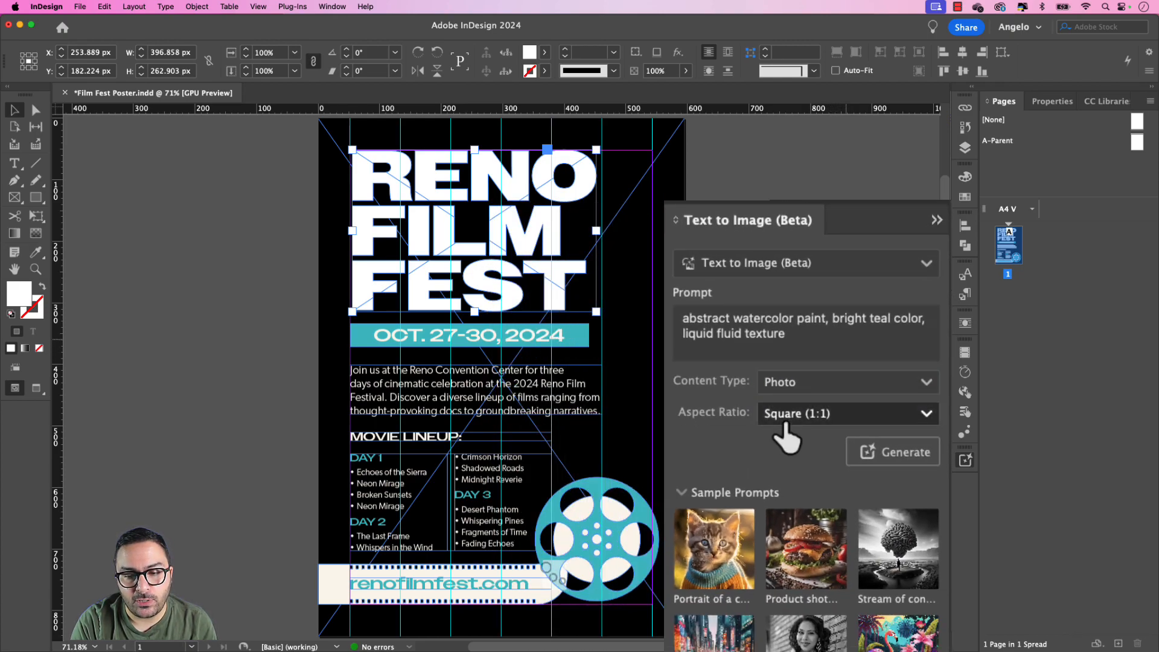
Step: Set Aspect Ratio to Frame dimensions and generate the teal watercolor image inside the title
click(847, 413)
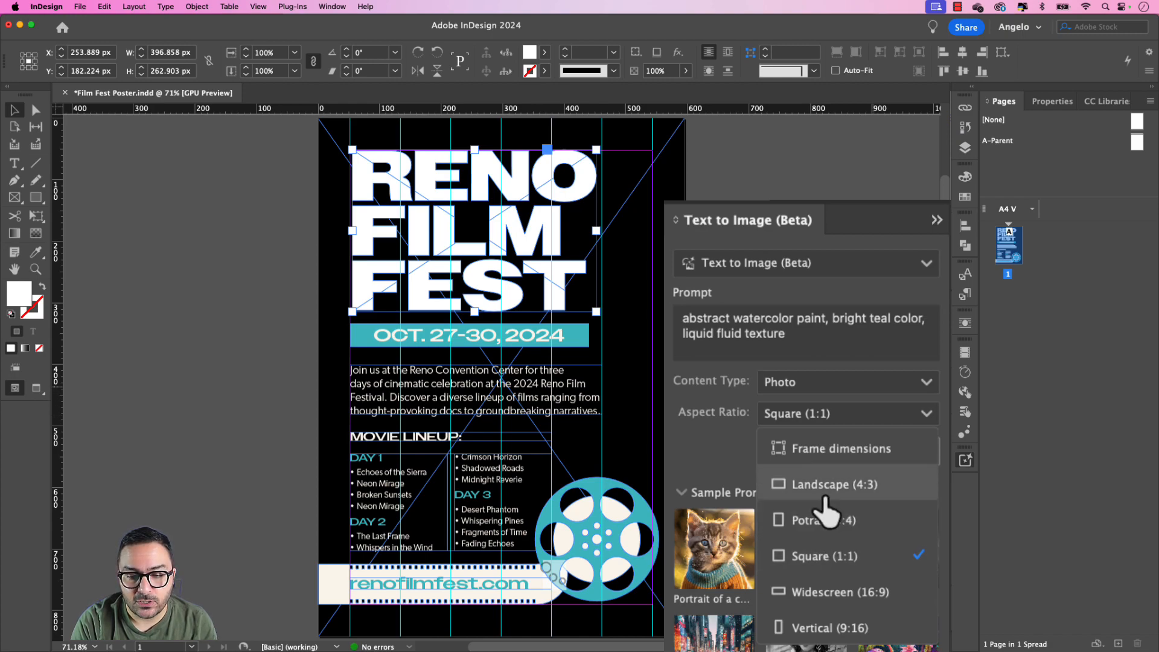
mouse_move(828, 520)
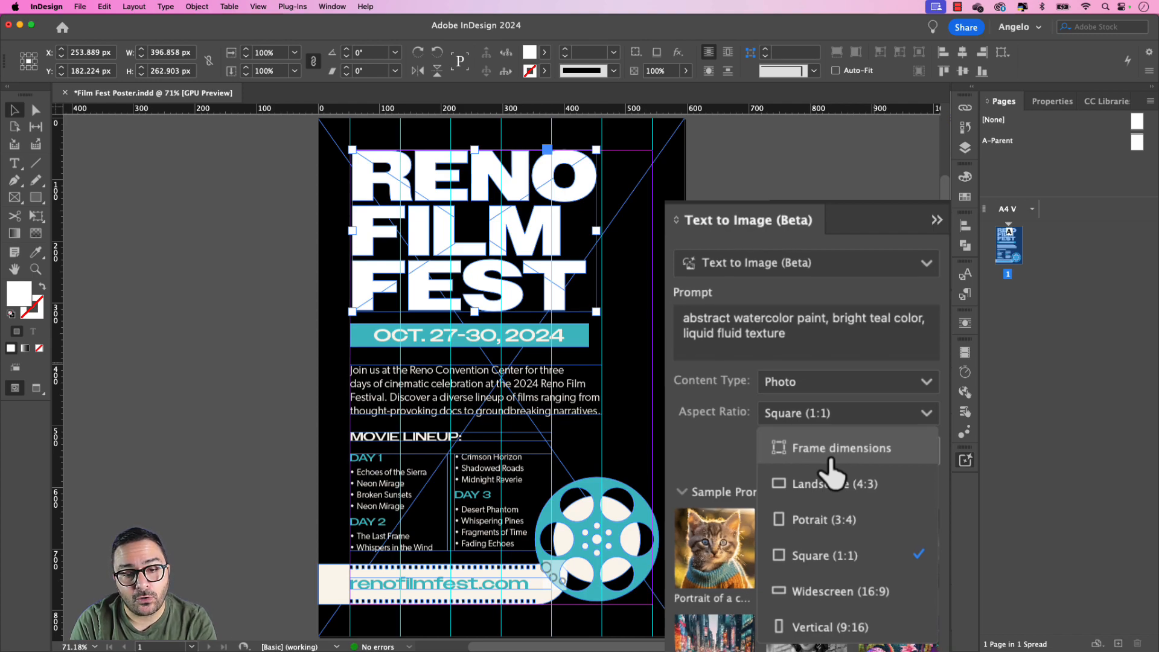
click(840, 448)
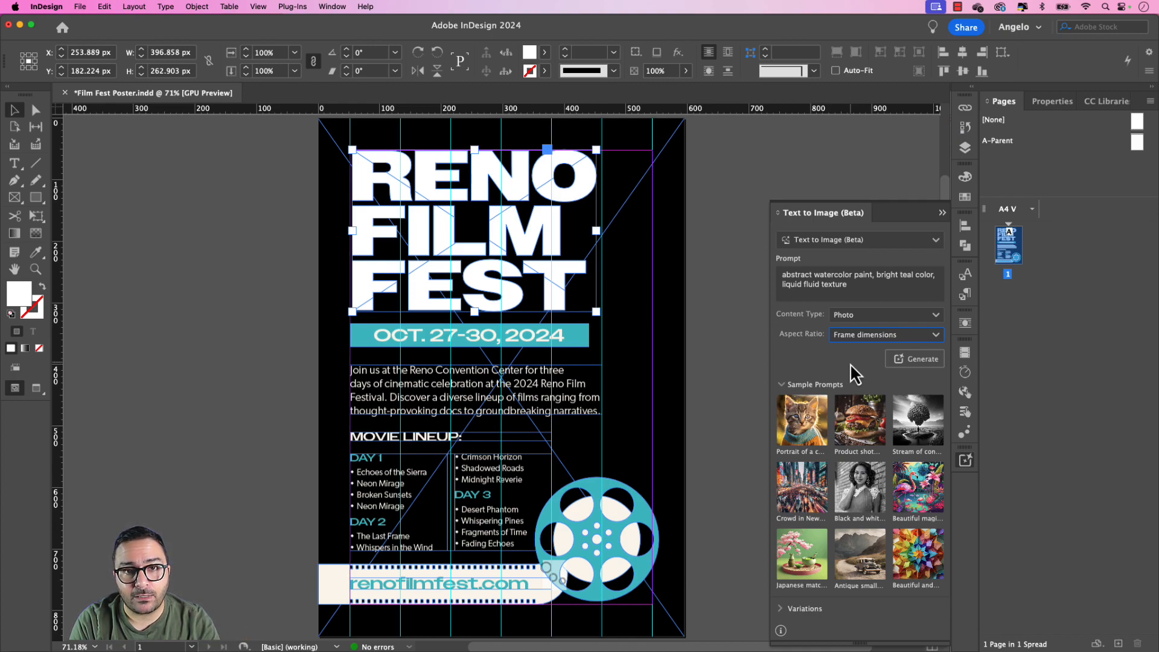
mouse_move(920, 359)
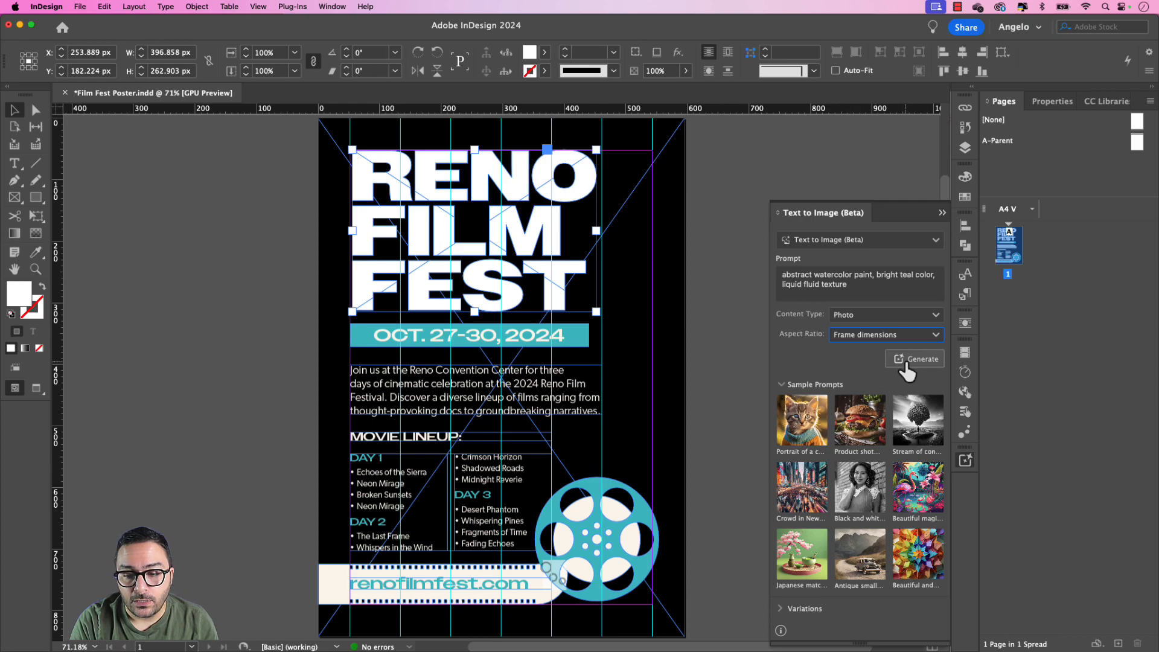
click(920, 359)
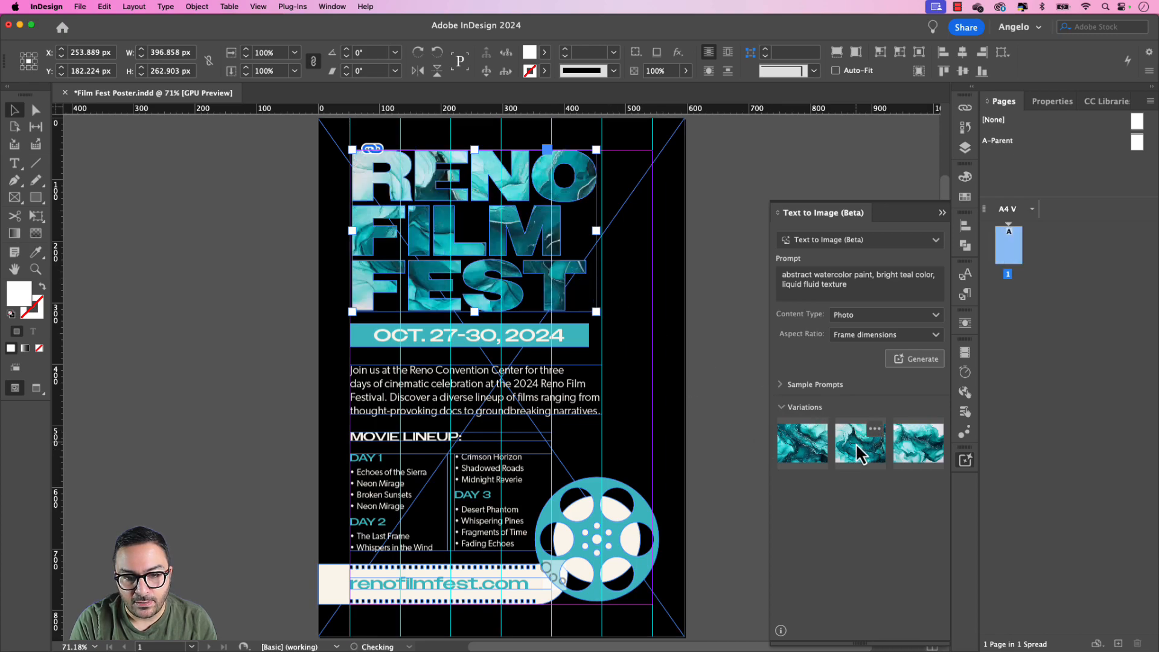
Step: Try two other watercolor variations in the title, then add an Inner Shadow effect
click(918, 444)
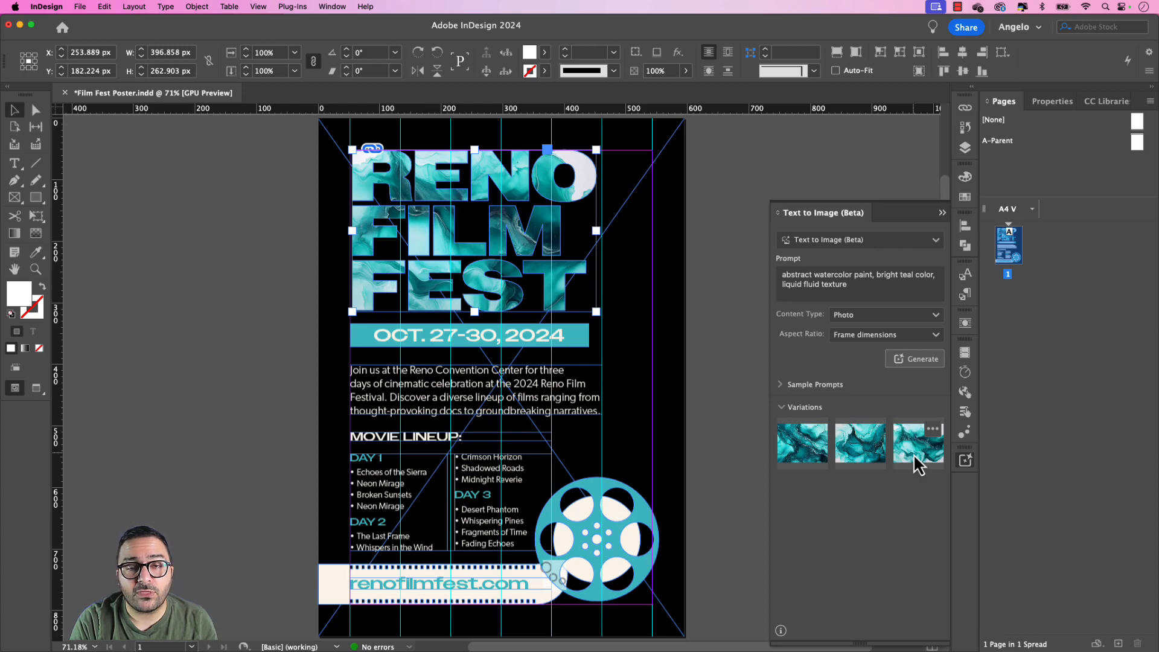
click(1043, 102)
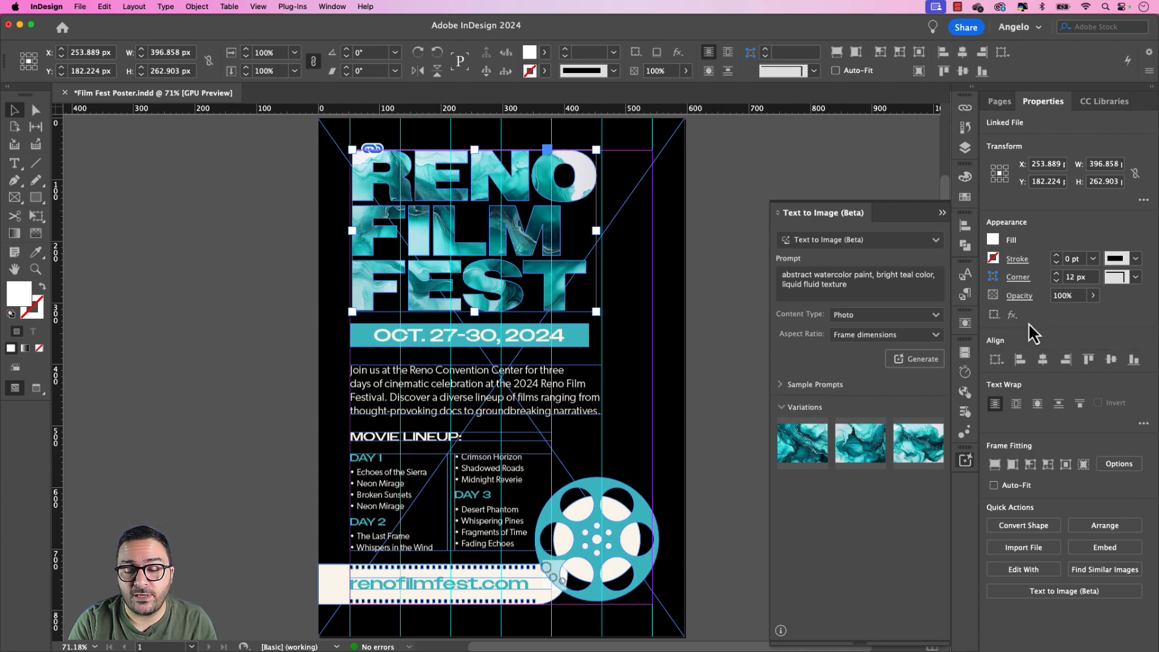
click(1012, 314)
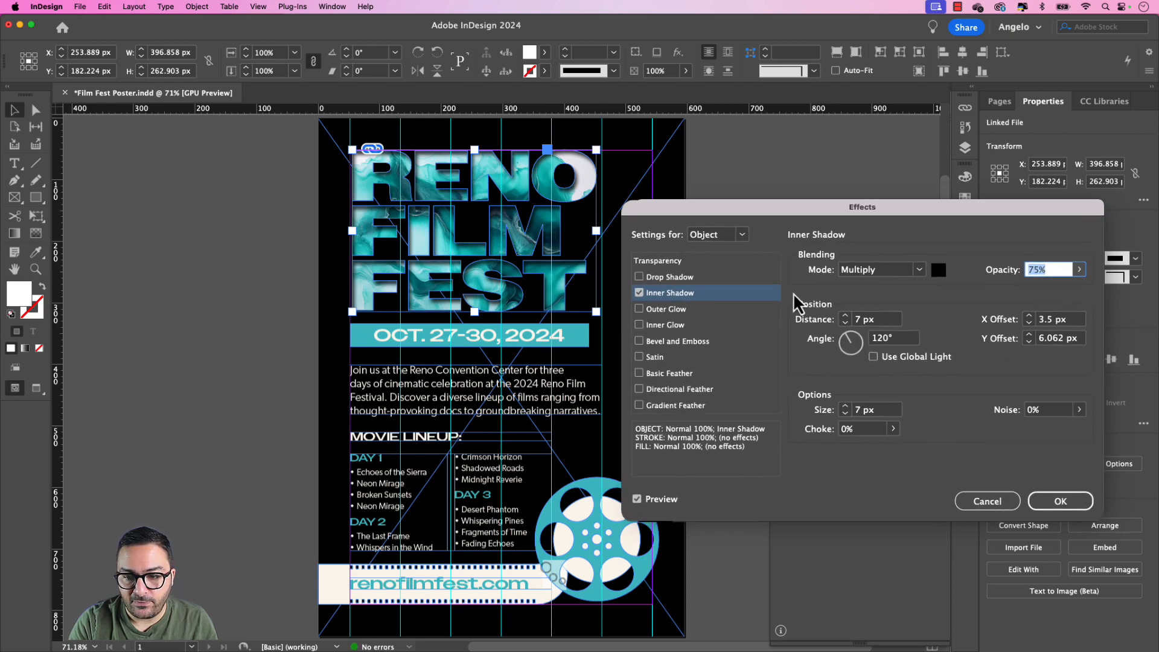
Step: Tune the inner shadow to 50% opacity, 90° angle, 5 px distance, 4 px size, and enable Inner Glow
drag(863, 207, 810, 208)
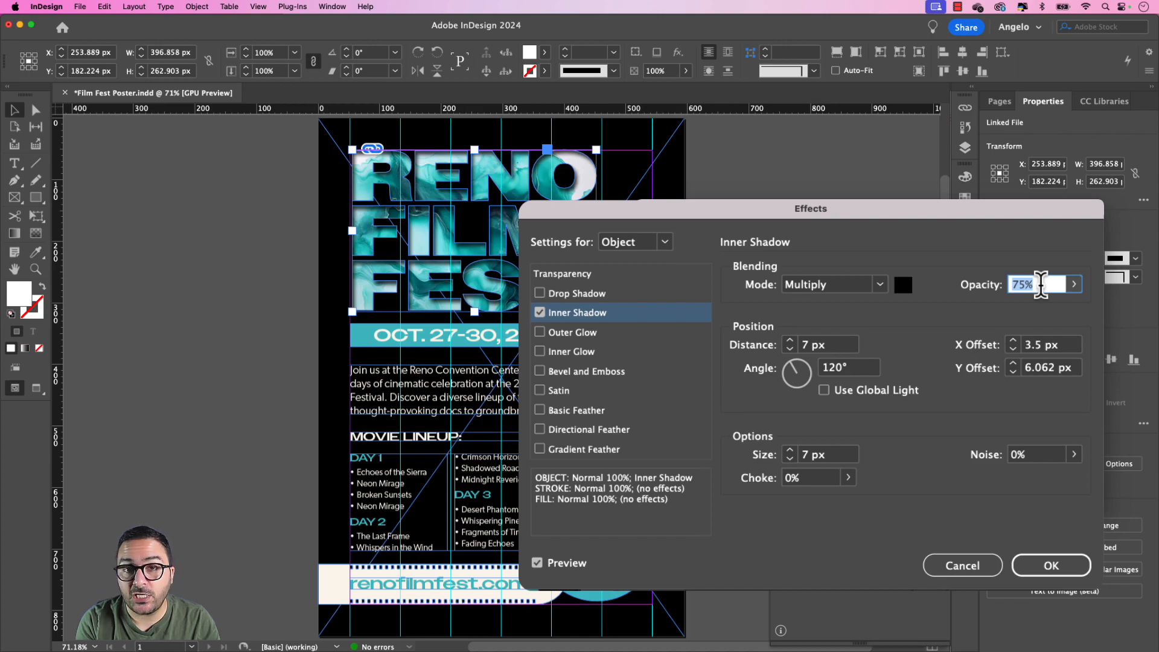
text(50)
click(829, 345)
text(6)
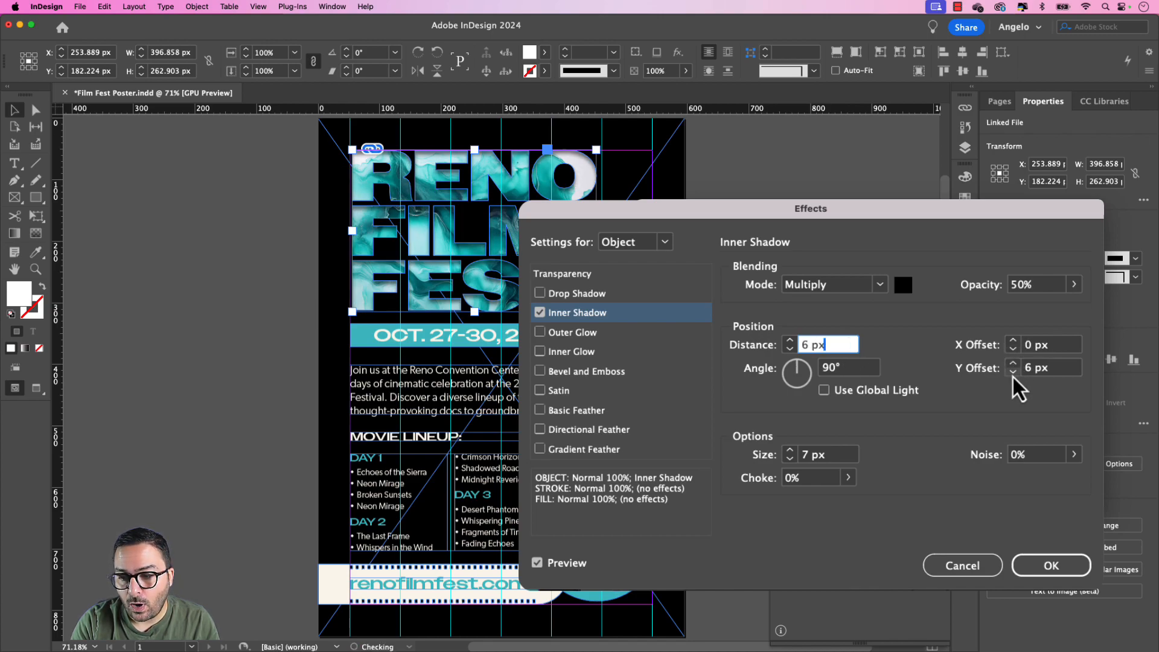
click(1014, 372)
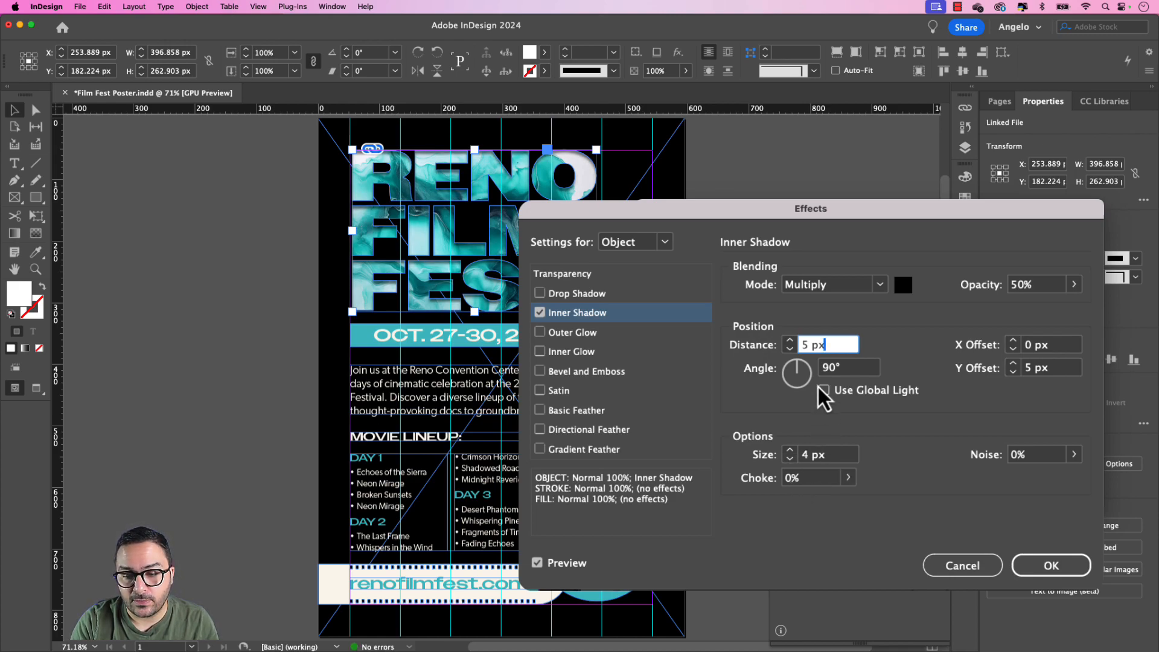
mouse_move(843, 399)
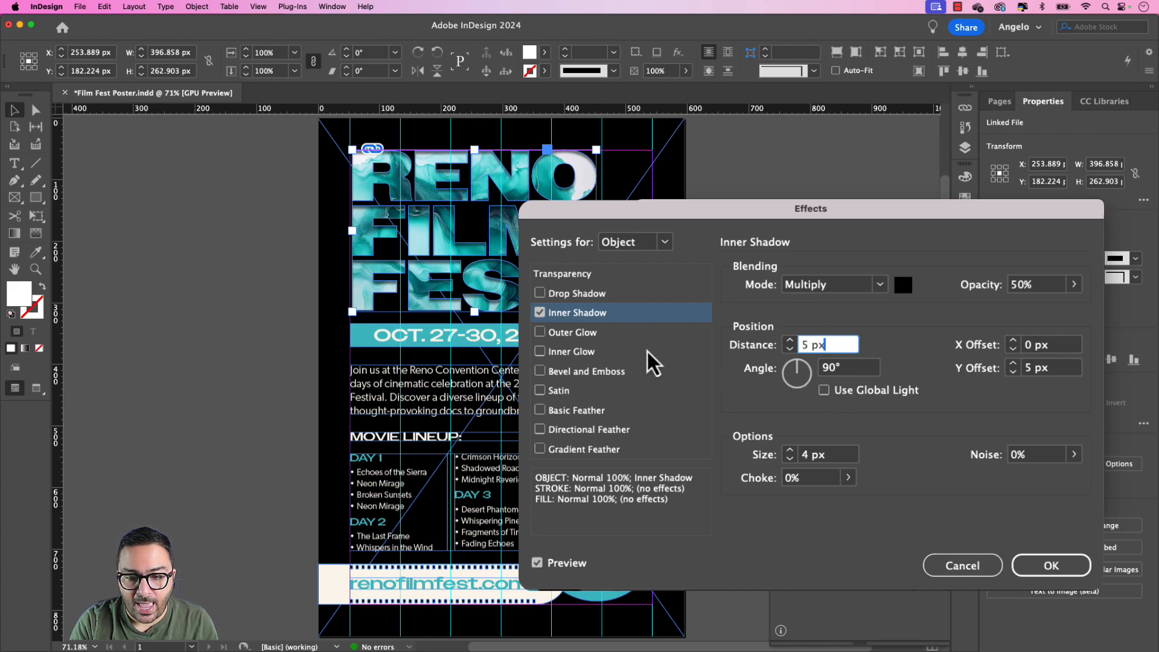
click(540, 351)
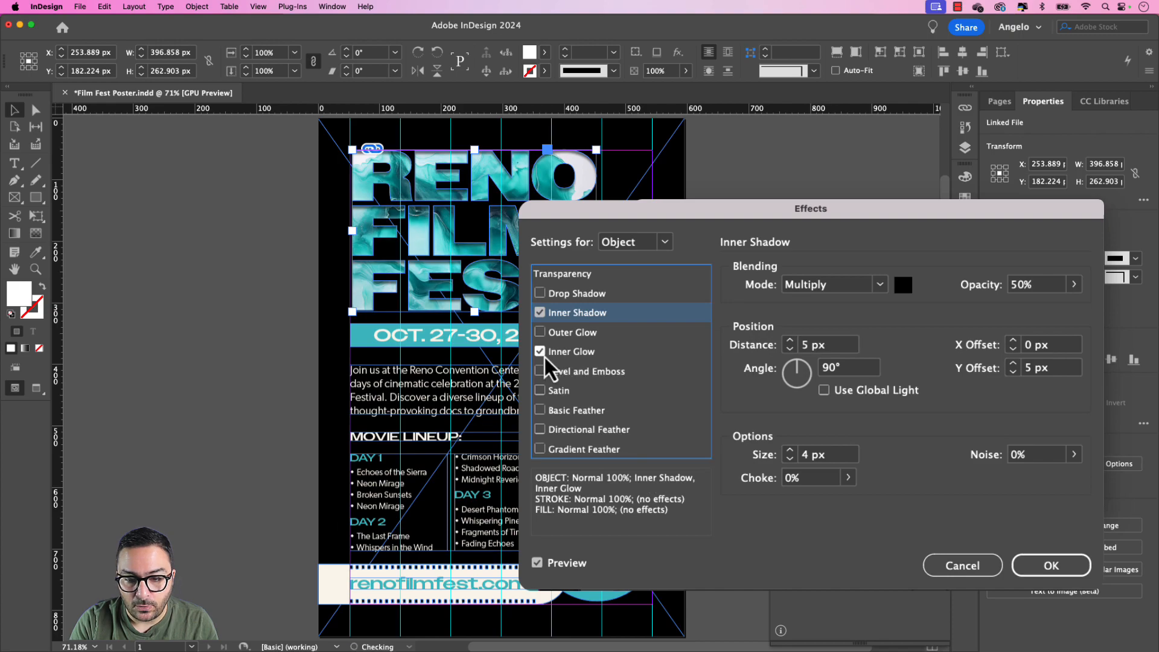
Step: Set Inner Glow to 40% opacity, 20 px size and 20% noise, then confirm the effects
click(573, 351)
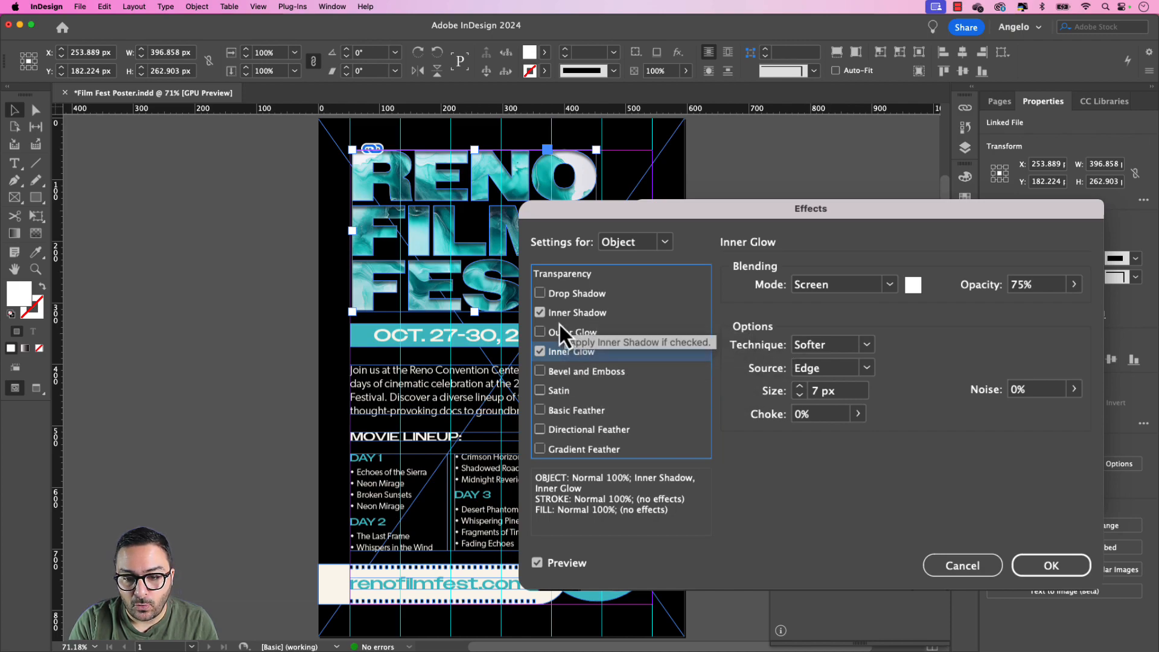
mouse_move(569, 391)
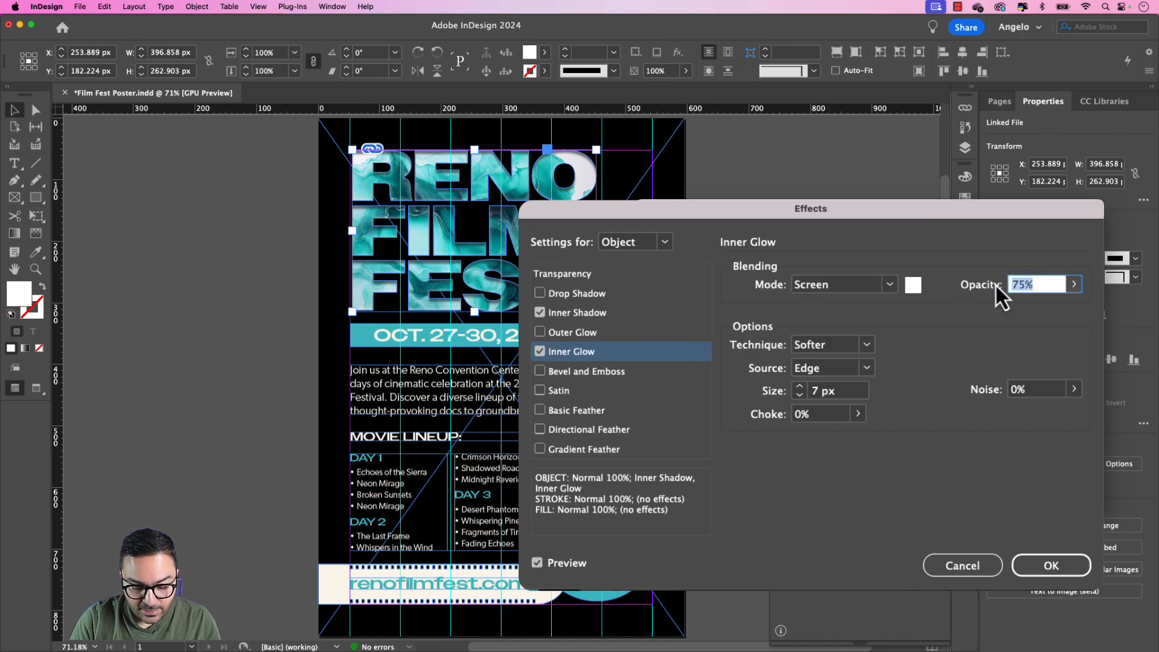
text(40%)
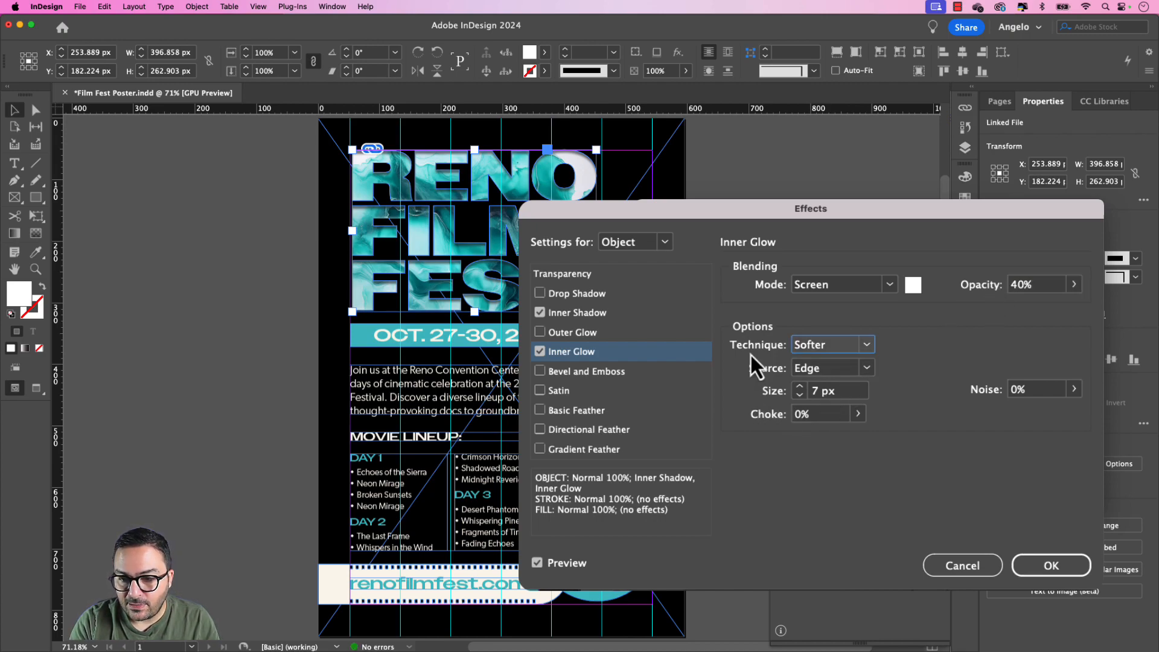
mouse_move(788, 384)
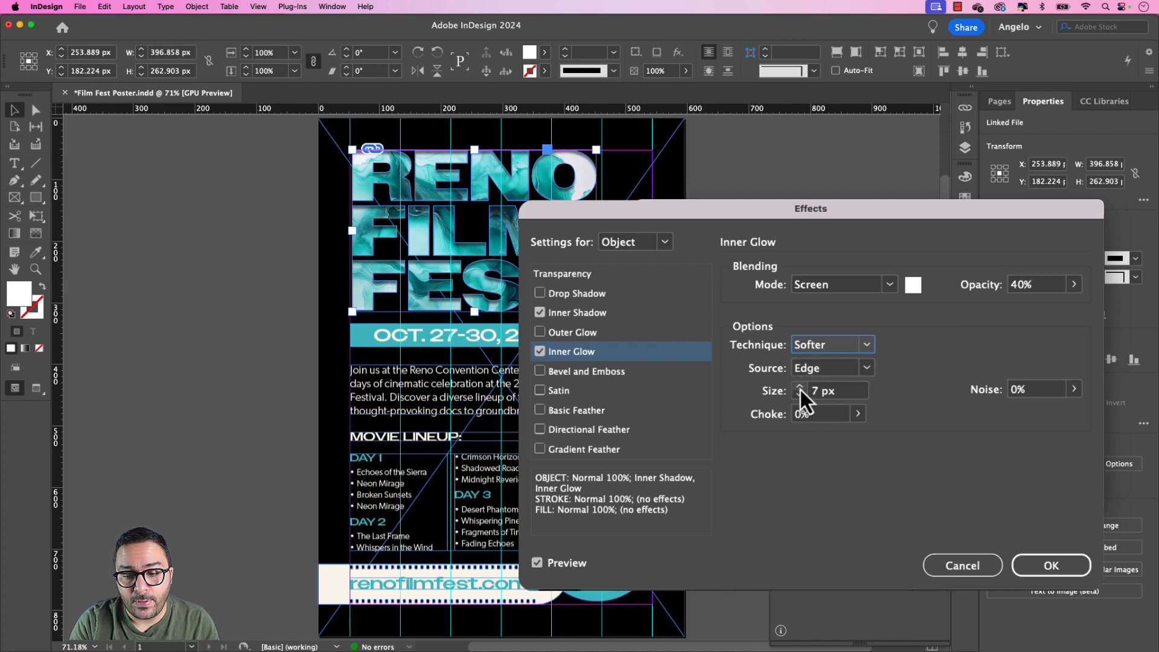
click(800, 387)
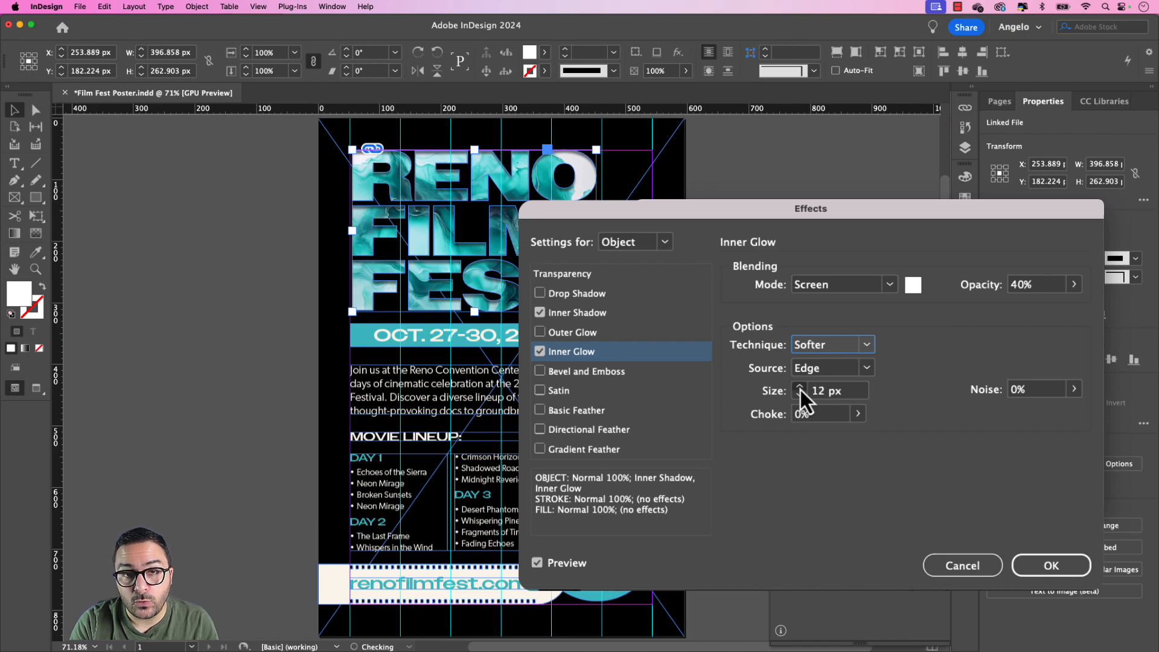
click(800, 386)
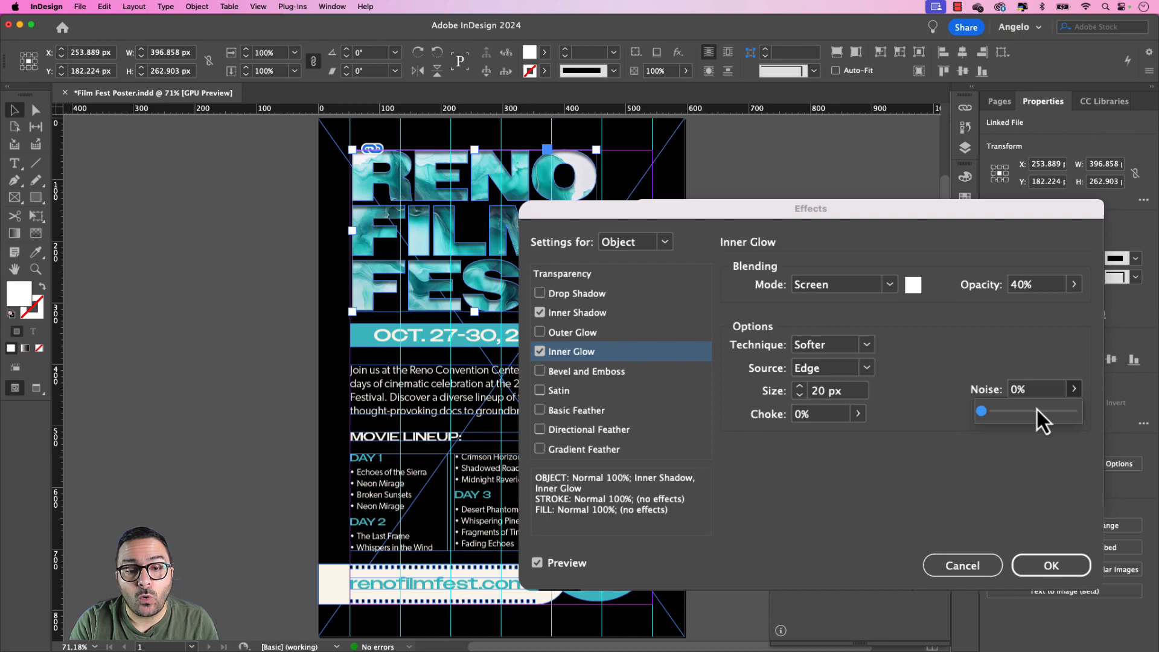
drag(982, 411, 991, 411)
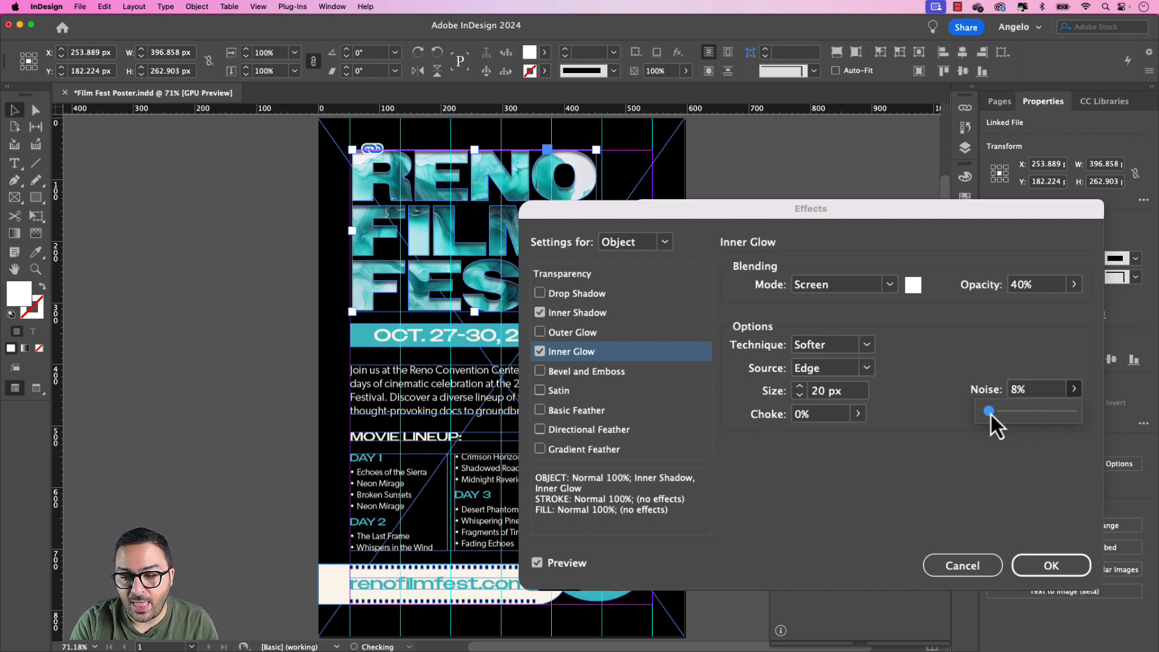
drag(989, 411, 999, 412)
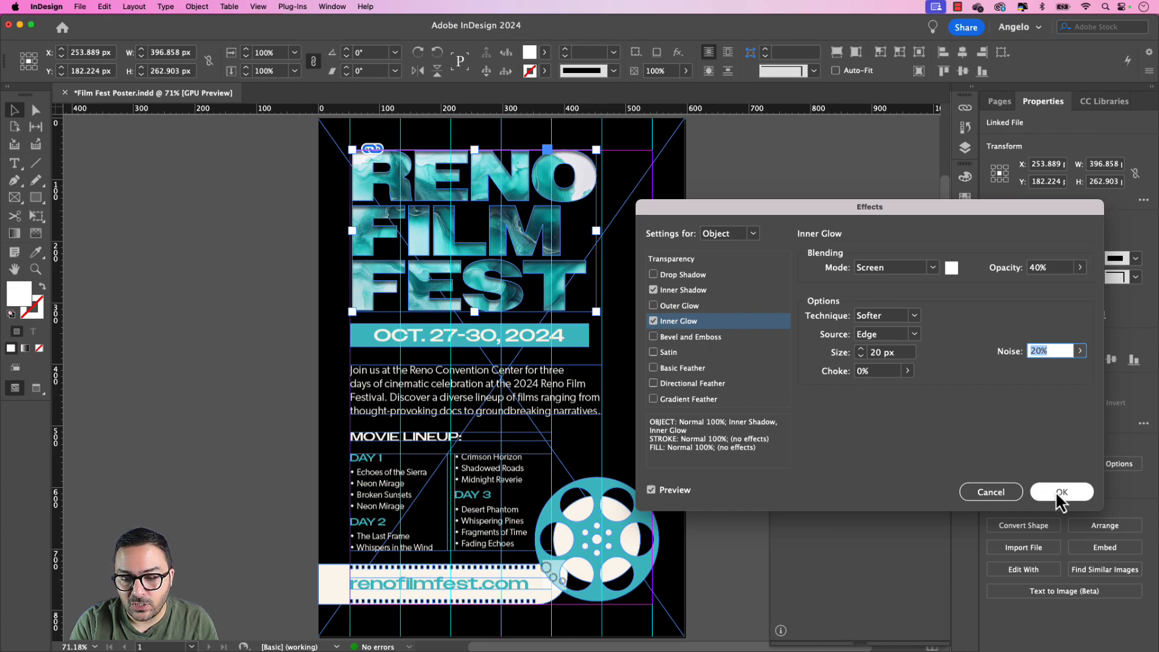
click(1061, 491)
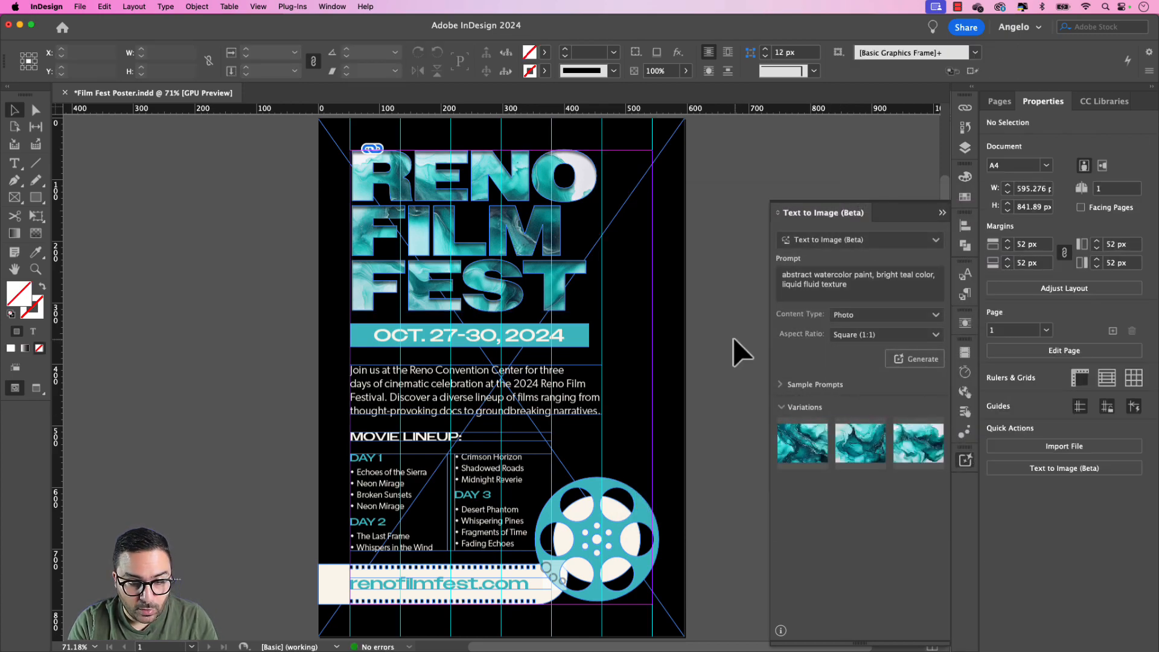